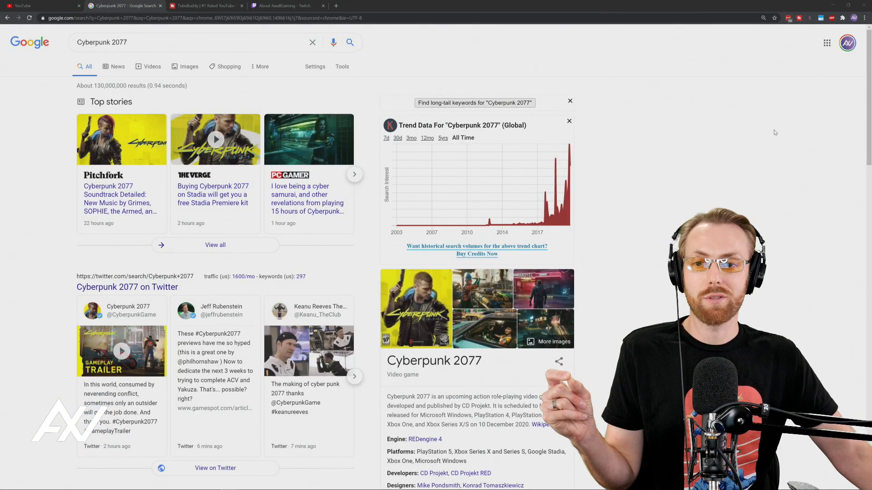
Step: Review the Google results and related keywords for Cyberpunk 2077, then switch to the YouTube home page
scroll("down", 3)
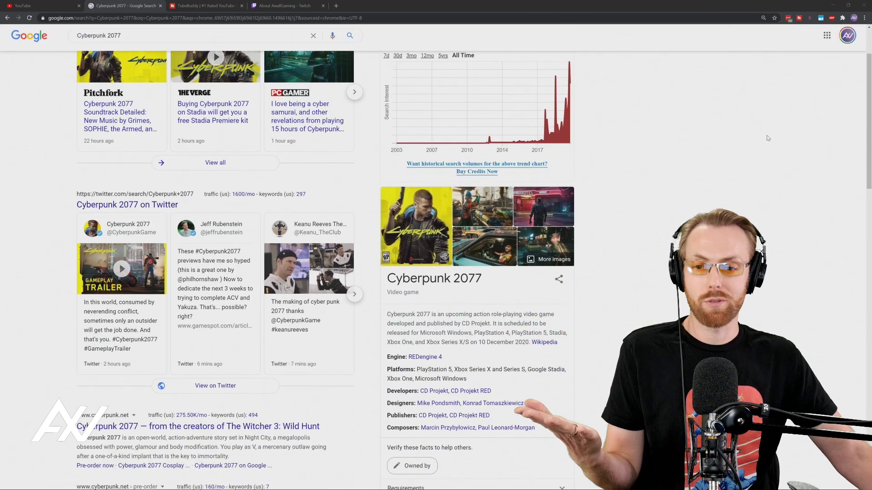
scroll("down", 3)
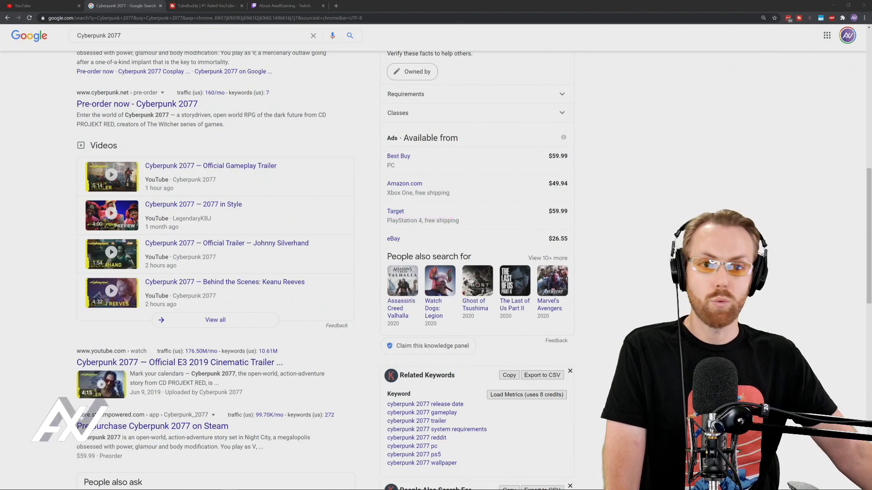
left_click(42, 5)
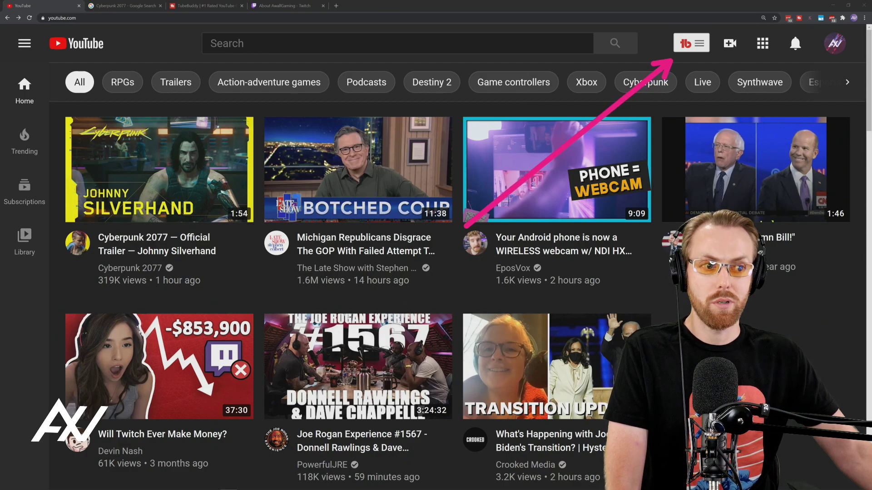
Step: Show the TubeBuddy extension's tools panel on YouTube, then move to the TubeBuddy website
left_click(684, 43)
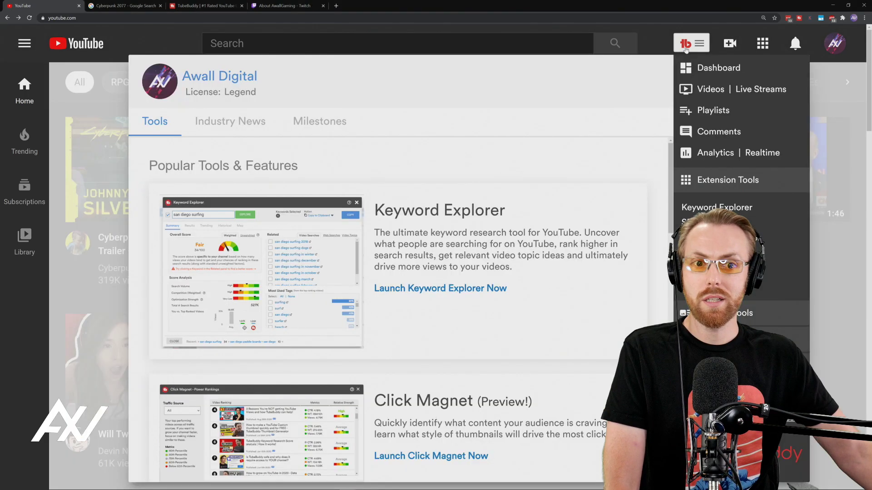
left_click(440, 288)
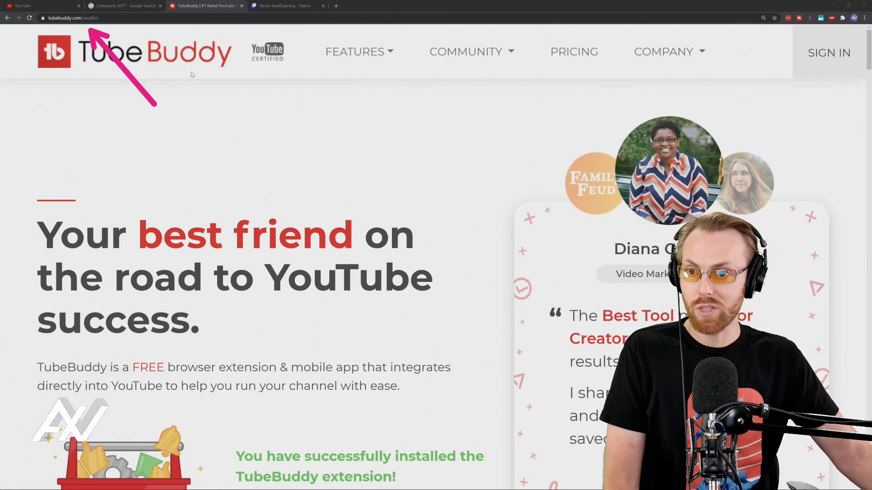
mouse_move(217, 85)
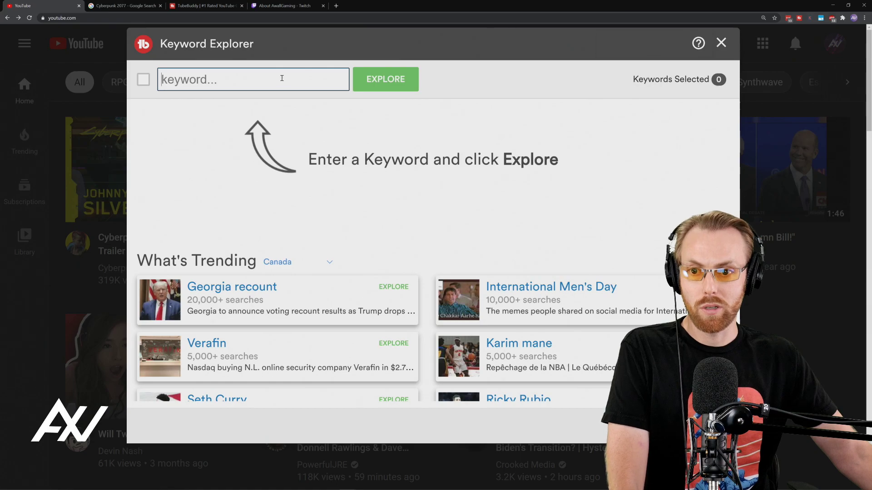
Step: Explore the keyword 'Cyberpunk 2077' in Keyword Explorer, scoring Poor at 14/100
type("Cyberpunk 2077")
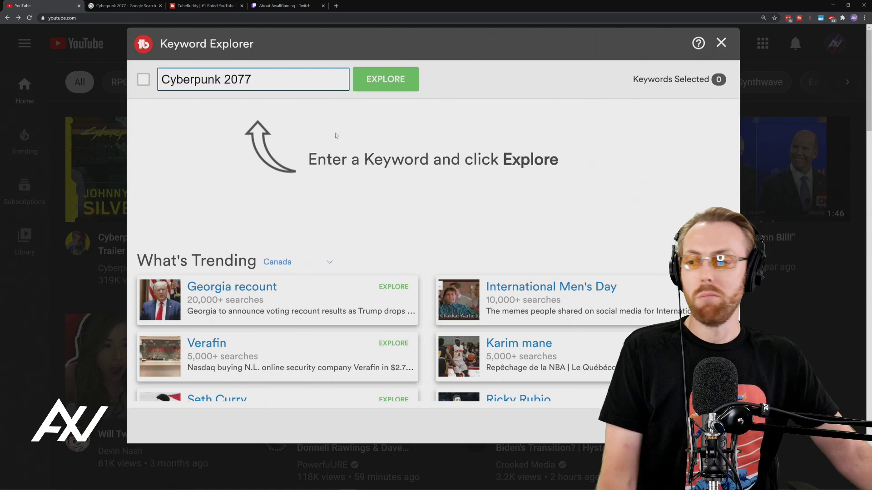
mouse_move(406, 116)
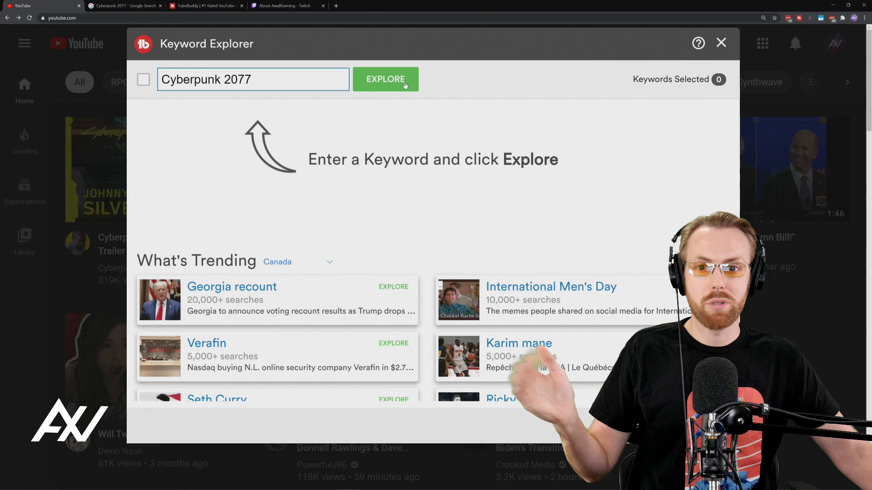
left_click(386, 79)
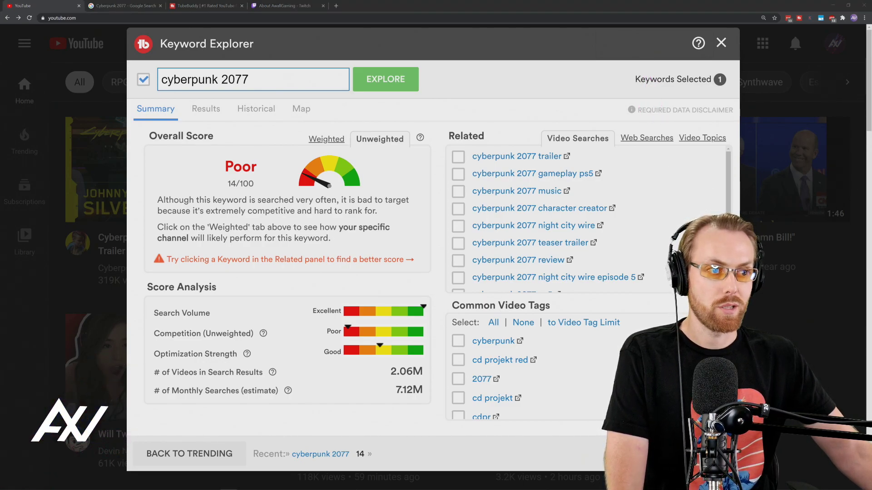
Step: Show the Web Searches related keywords for cyberpunk 2077, such as release date, PS5 and system requirements
left_click(646, 137)
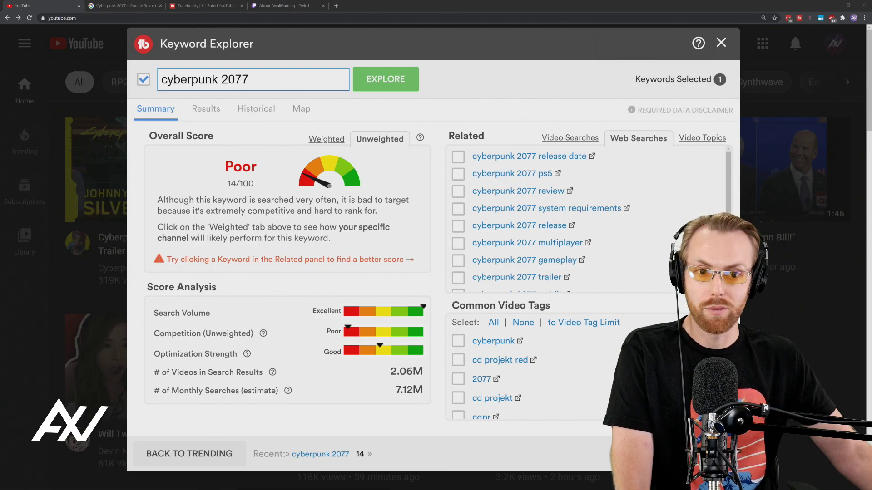
scroll("down", 3)
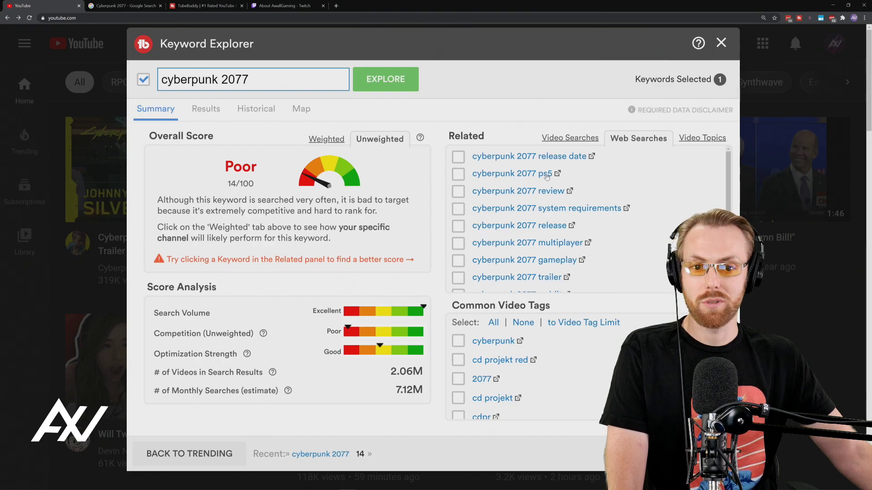
Step: Explore 'cyberpunk 2077 ps5', rated Good at 45/100, and show its related web searches like upgrade and pre order
left_click(510, 174)
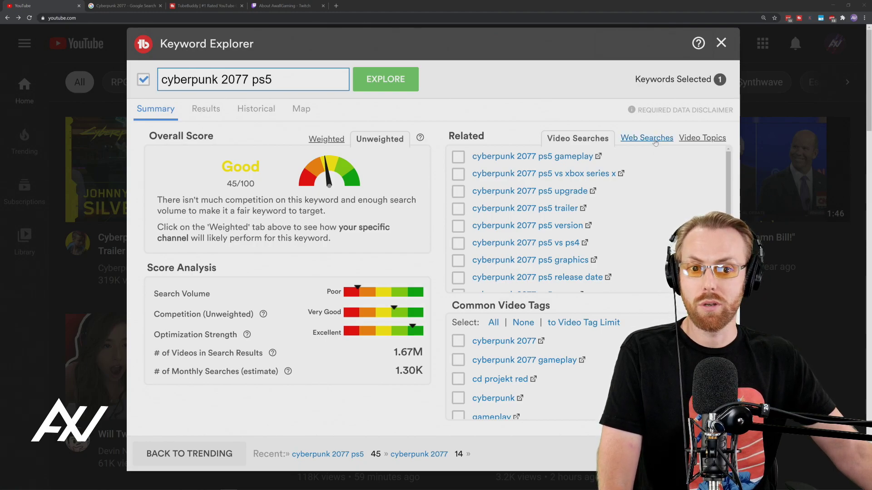
left_click(646, 137)
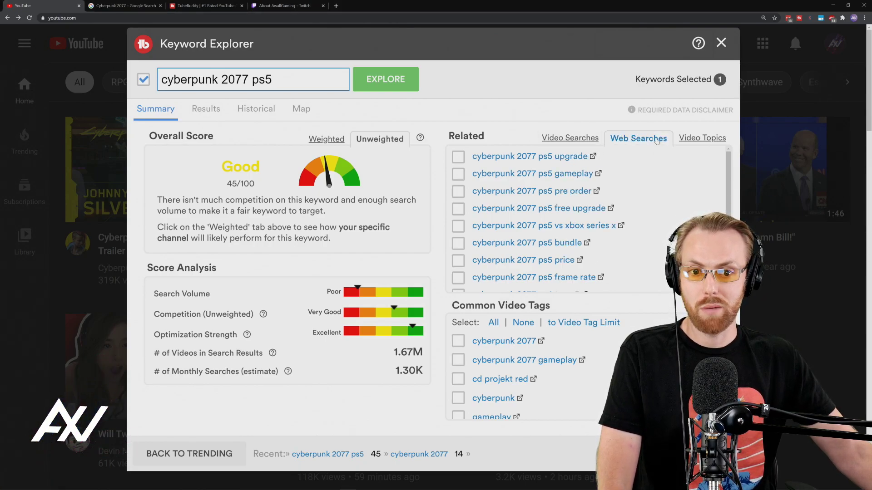
mouse_move(654, 168)
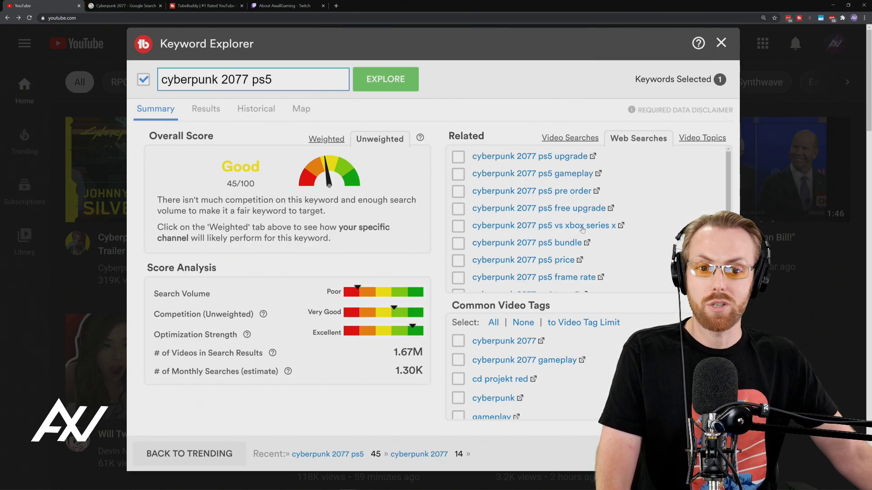
Step: Explore 'cyberpunk 2077 ps5 vs xbox series x', scoring 74, then switch to the Twitch channel page
left_click(544, 225)
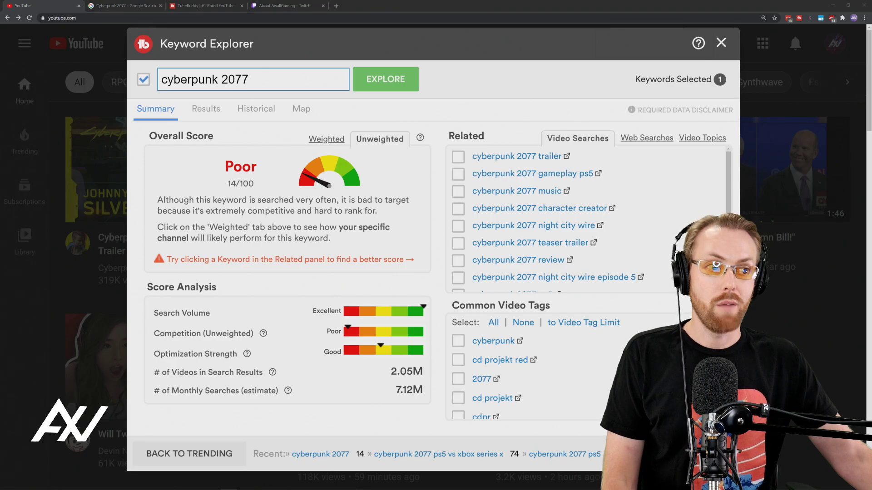
left_click(287, 6)
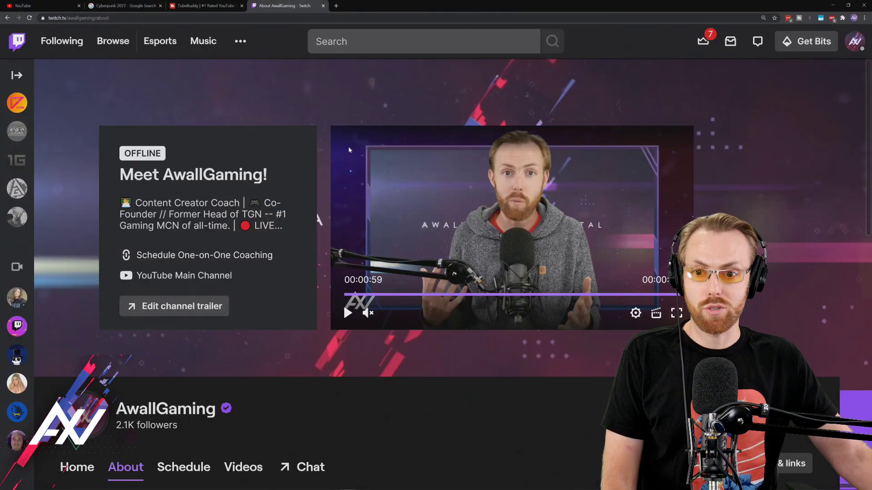